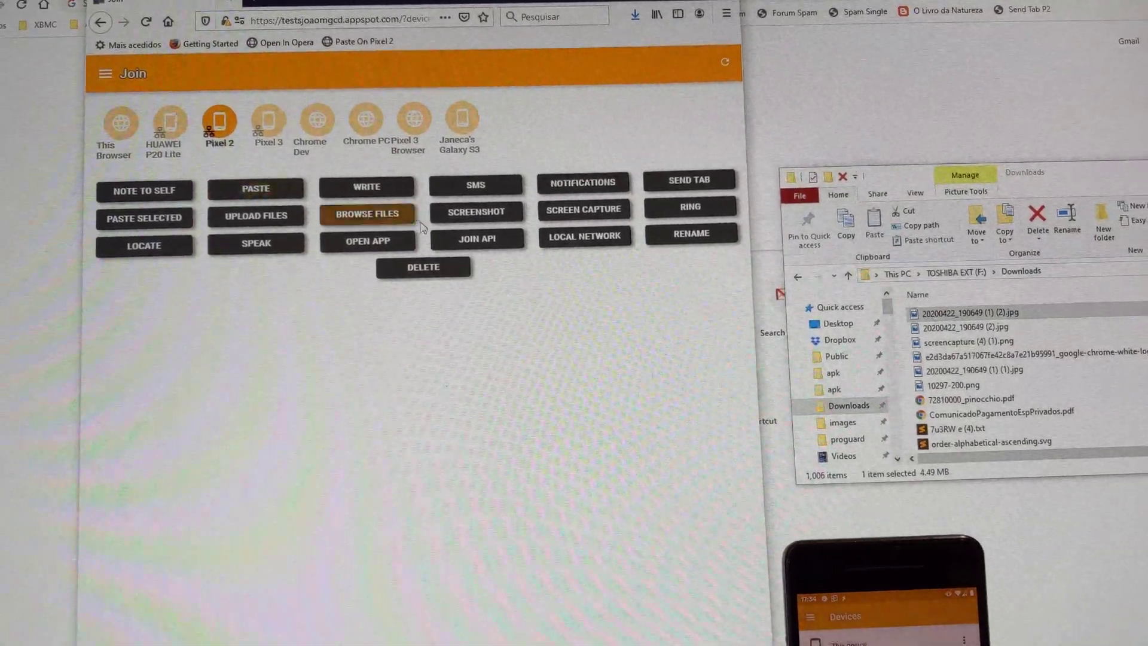
# Step: Capture a Pixel 2 screenshot via Join and view the received PNG in Photos
pyautogui.click(475, 209)
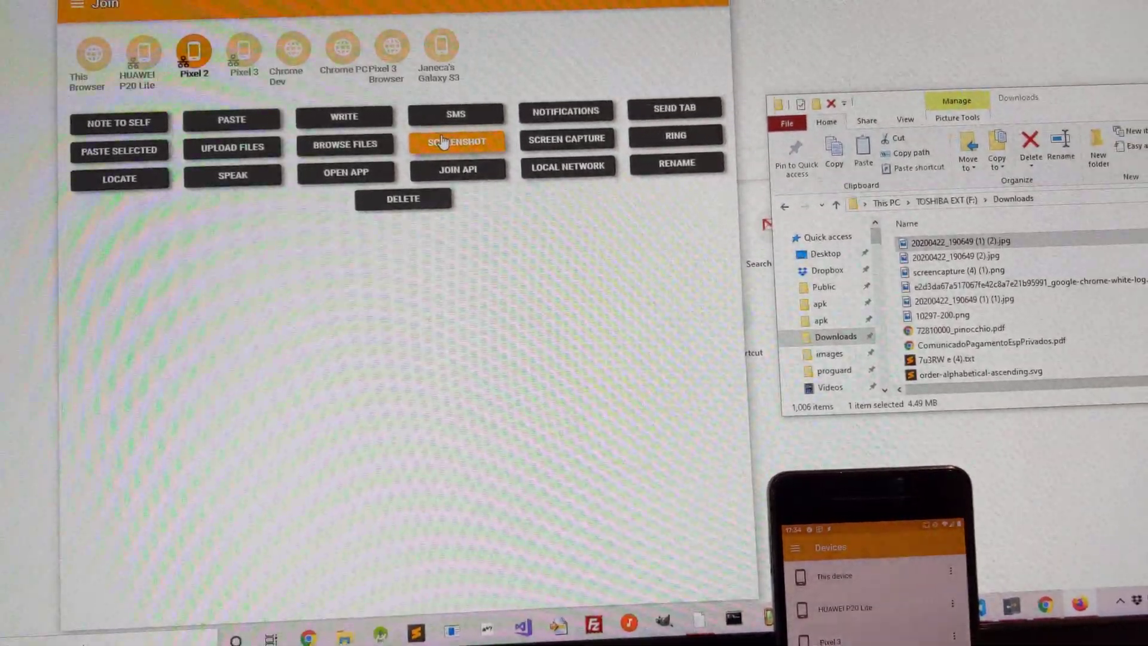
pyautogui.click(456, 144)
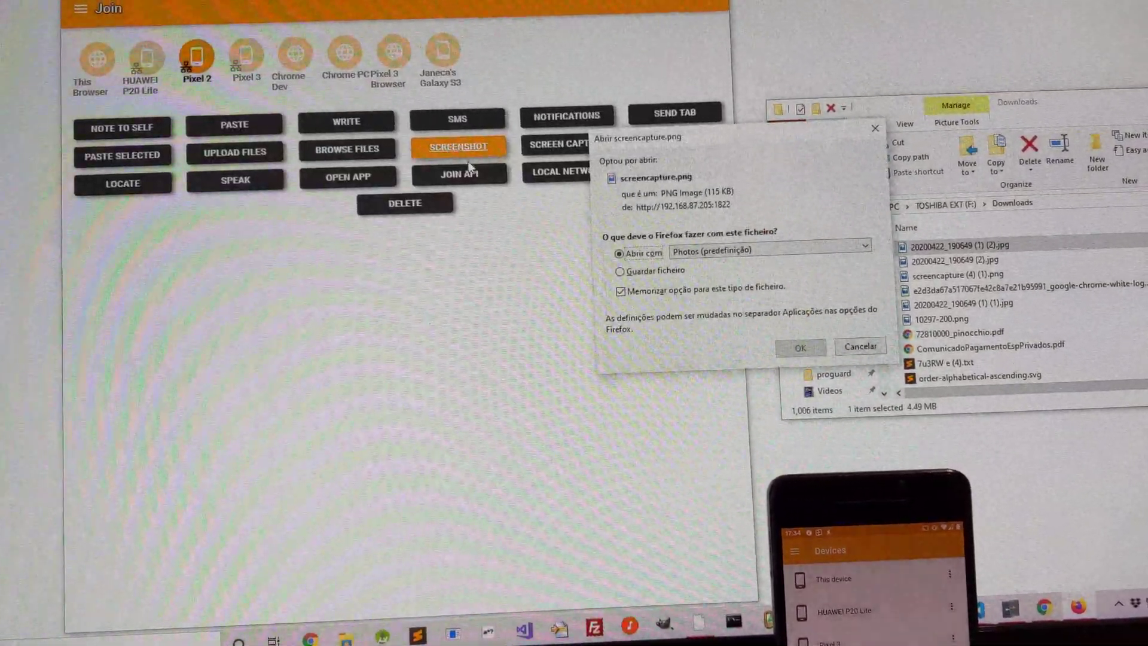
pyautogui.click(800, 347)
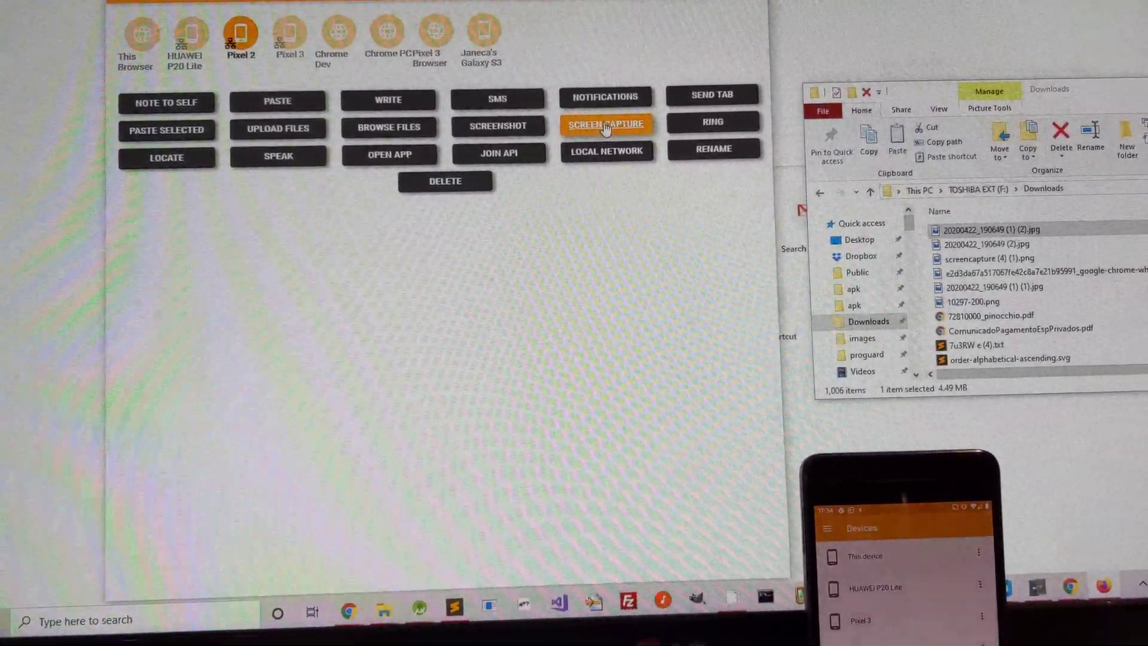
# Step: Record the Pixel 2 screen, play the returned MP4 in Photos, then close Photos
pyautogui.click(606, 124)
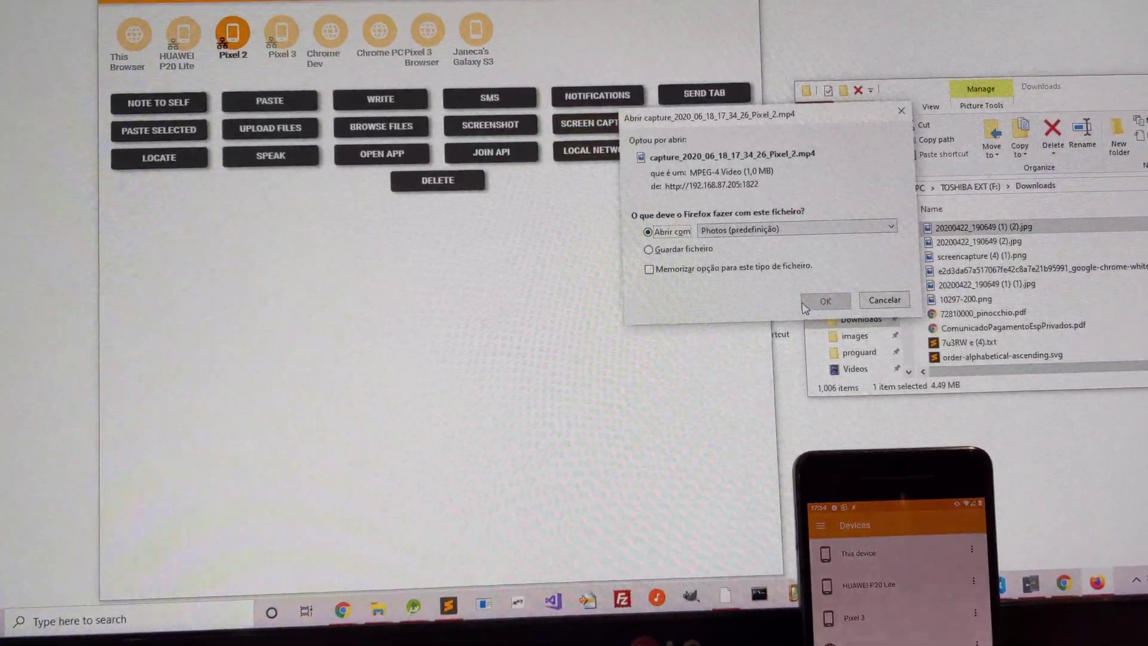
pyautogui.click(825, 300)
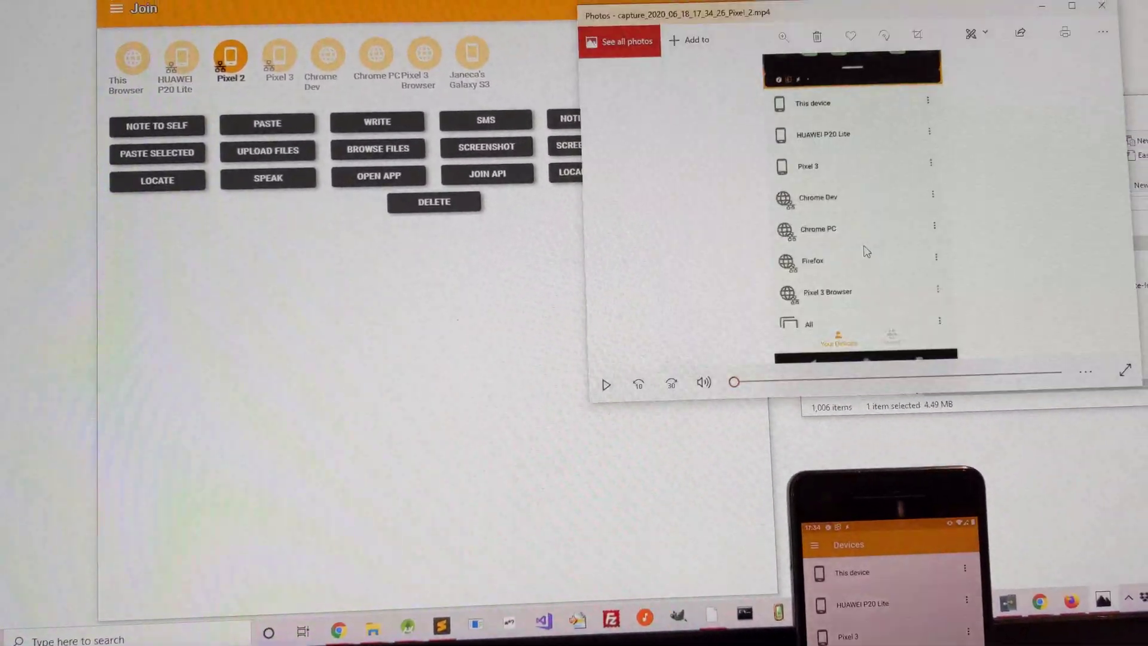
pyautogui.click(606, 384)
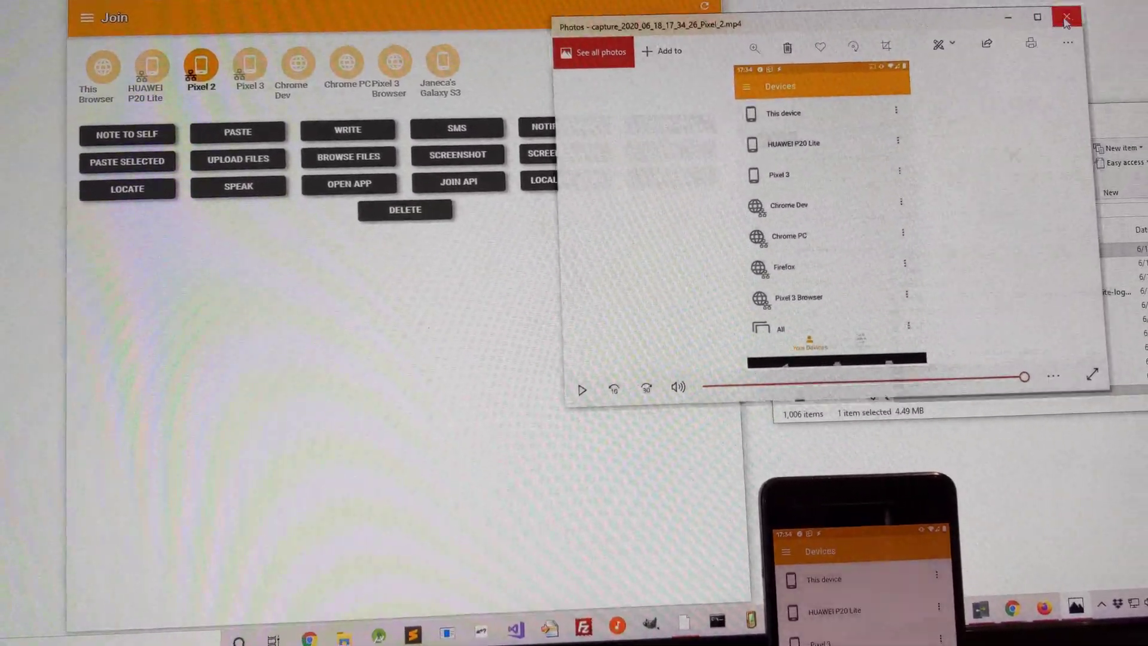
pyautogui.click(1066, 17)
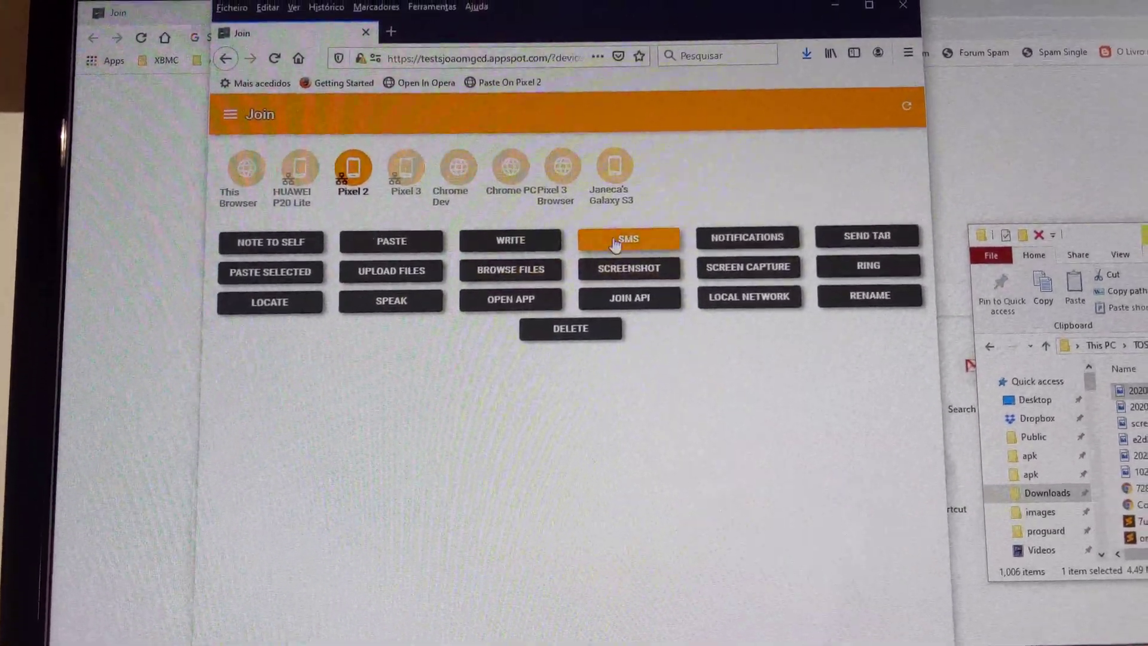
# Step: Reply 'hello!' in a Pixel 2 SMS conversation, then return to its action list
pyautogui.click(627, 238)
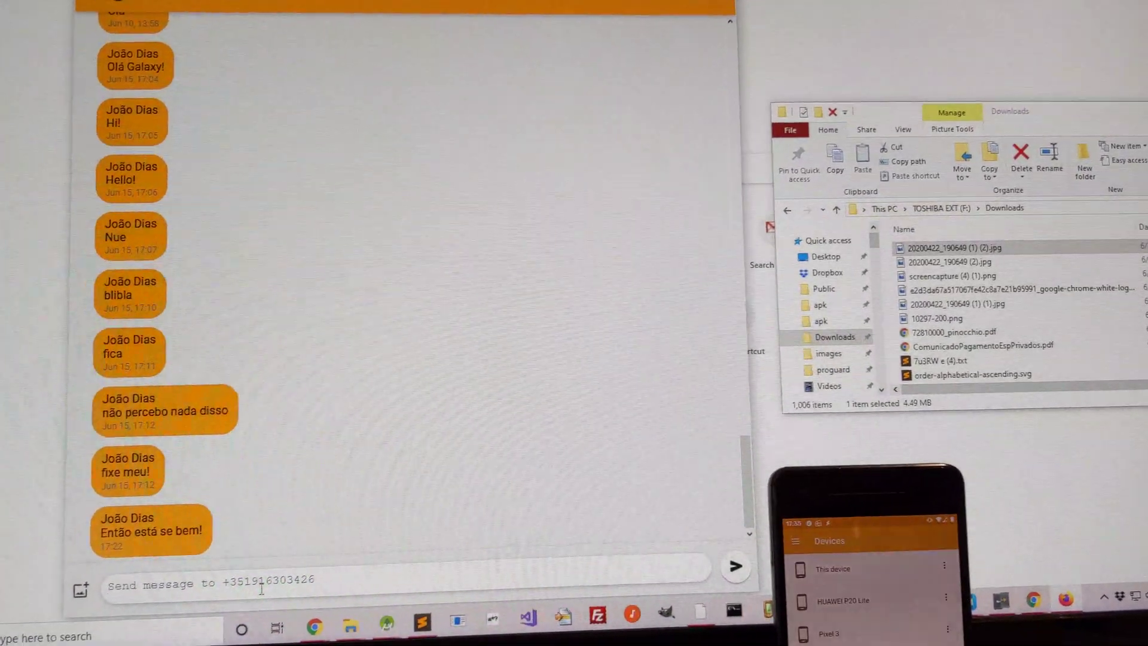
pyautogui.write('hello!')
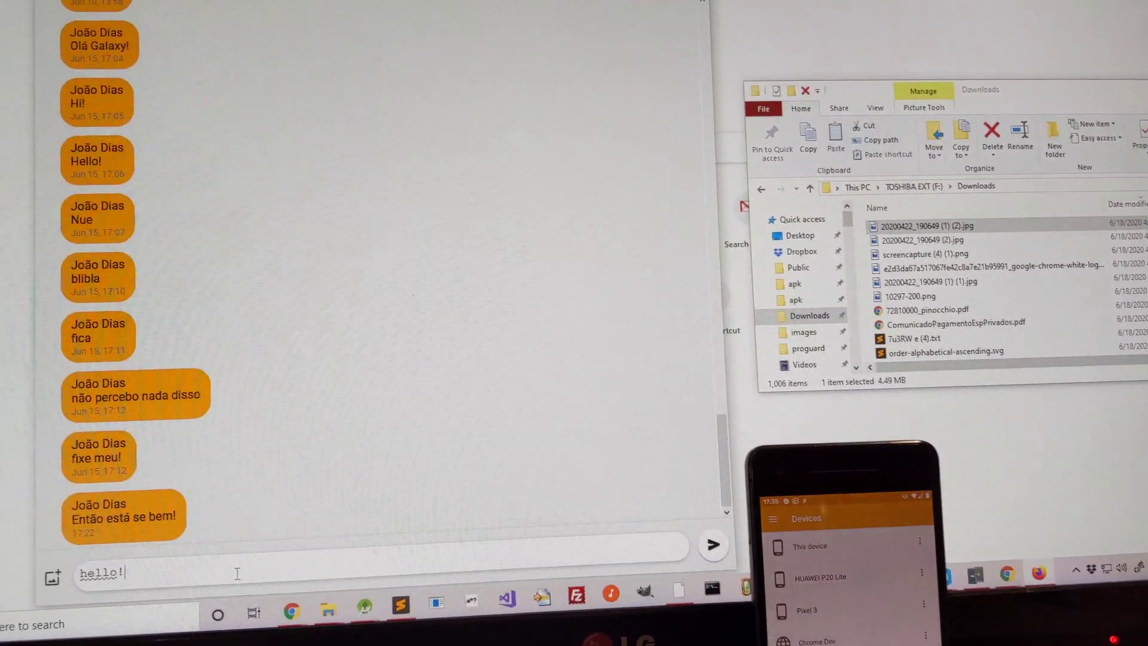
pyautogui.click(711, 545)
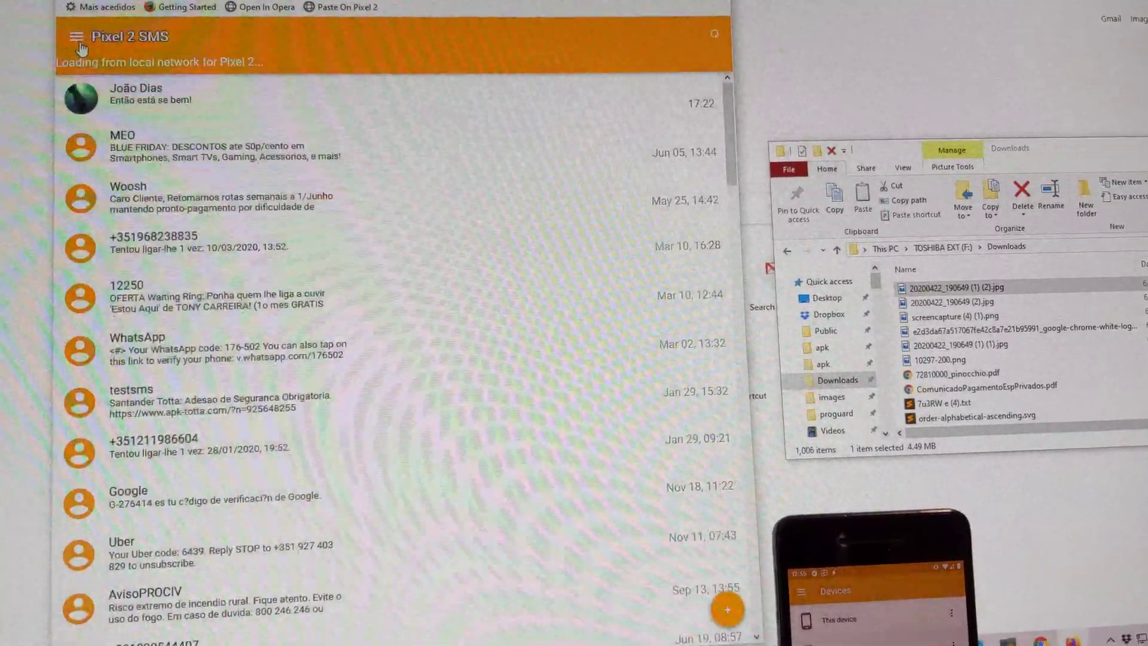
pyautogui.click(75, 37)
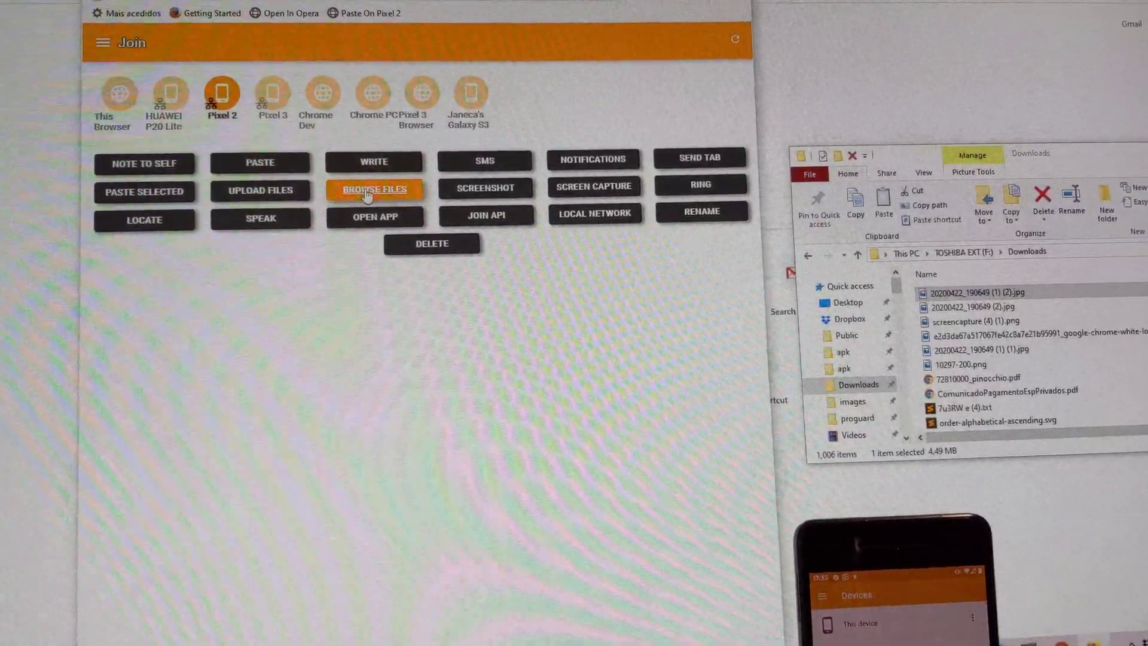
# Step: Browse the Pixel 2's Internal Memory > Download folder and scroll through its files
pyautogui.click(375, 189)
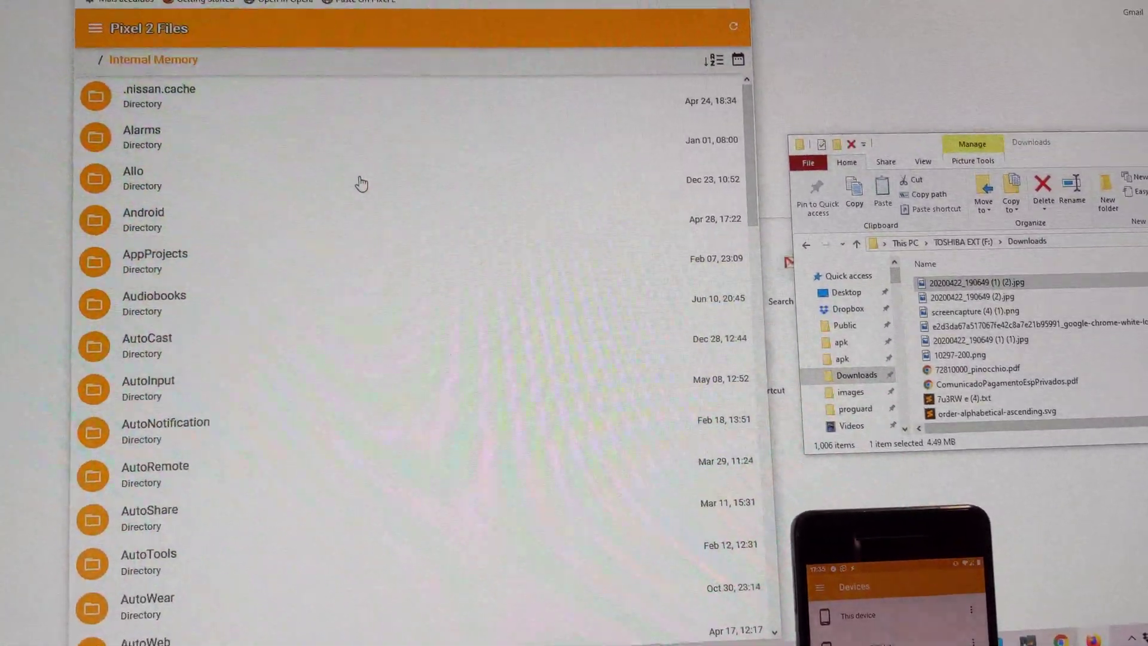
pyautogui.scroll(-3)
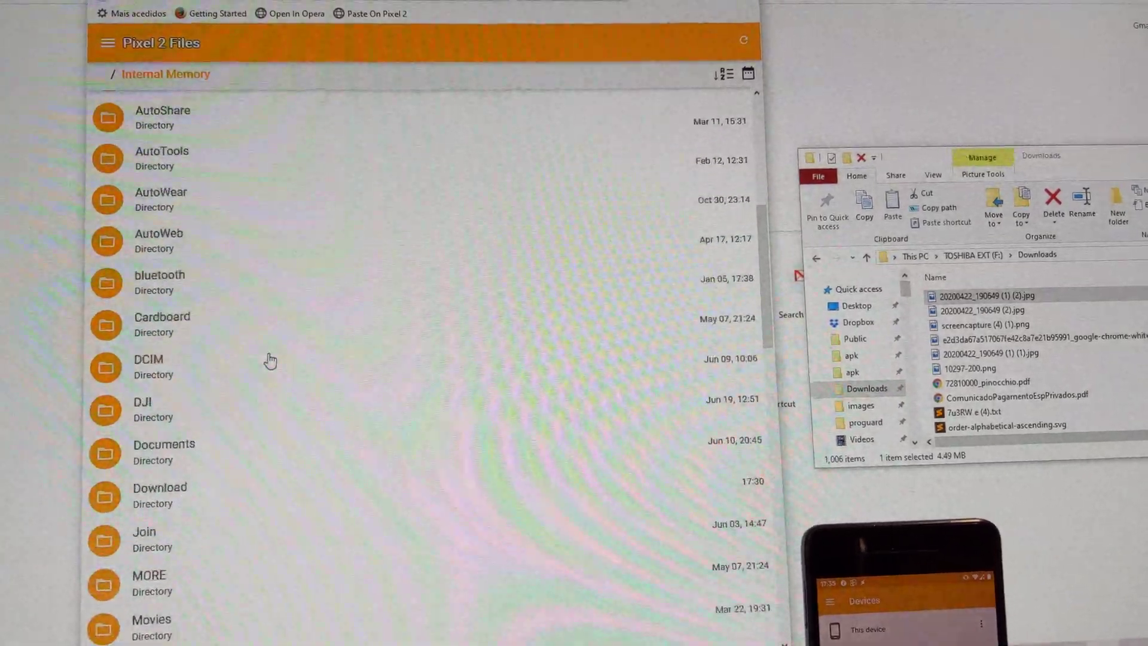
pyautogui.scroll(-3)
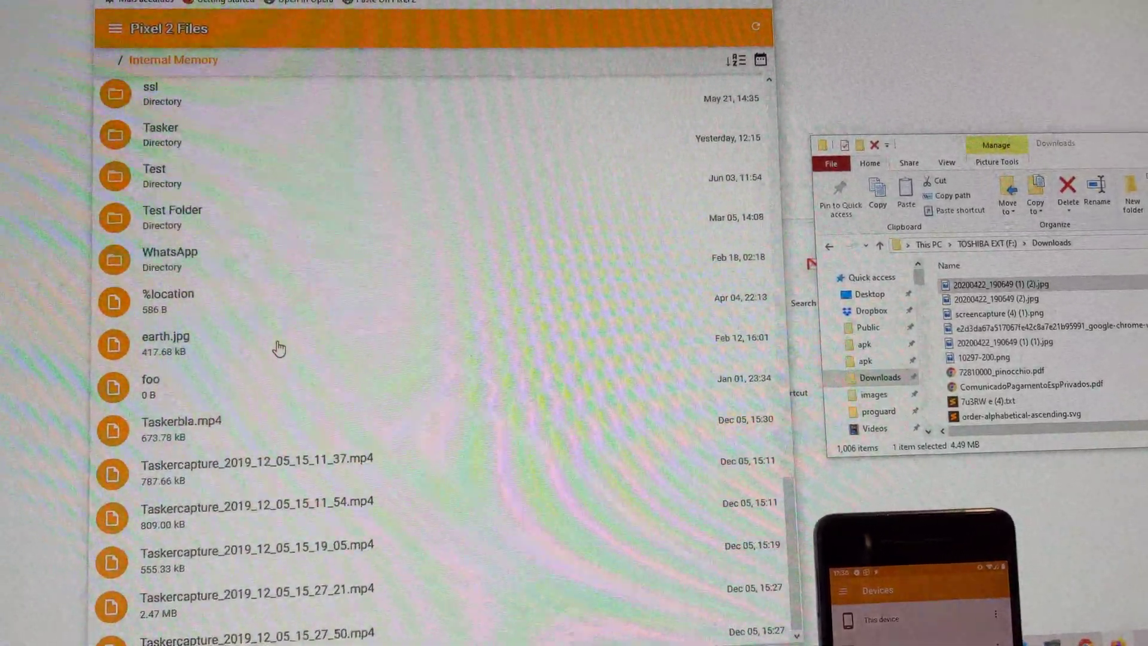
pyautogui.scroll(-3)
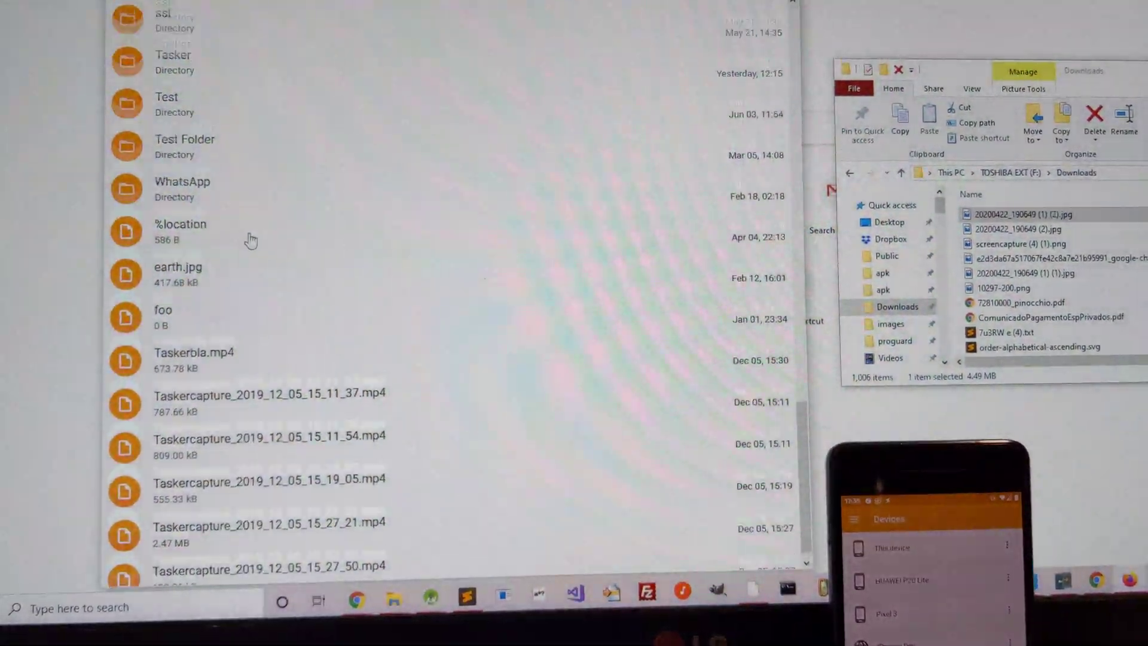
pyautogui.scroll(3)
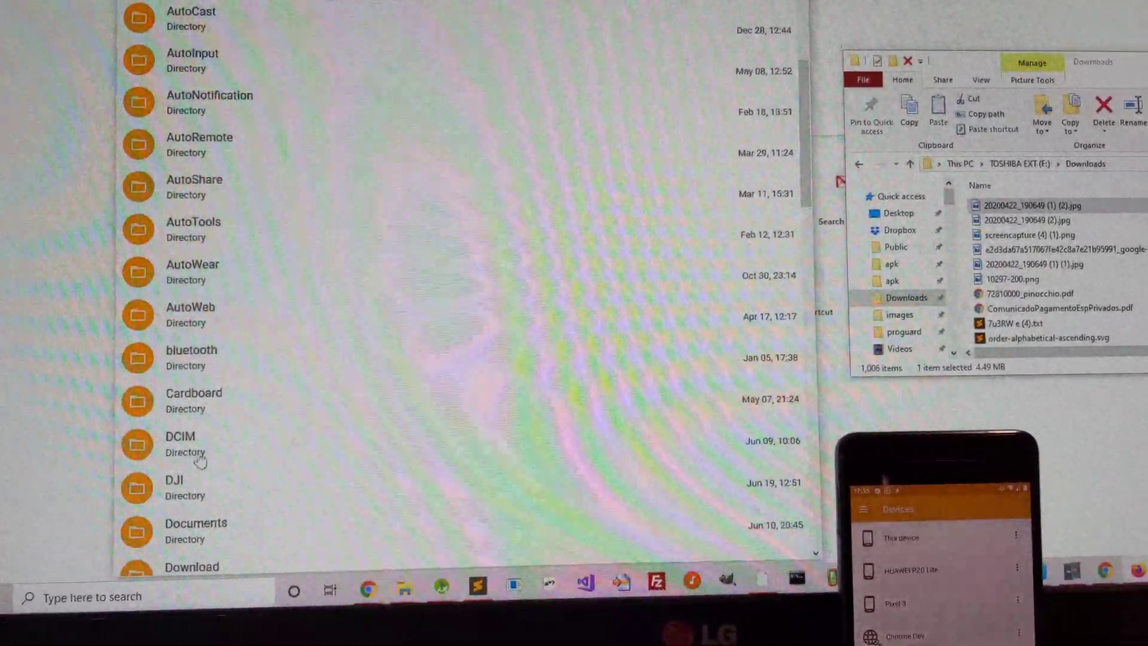
pyautogui.scroll(-3)
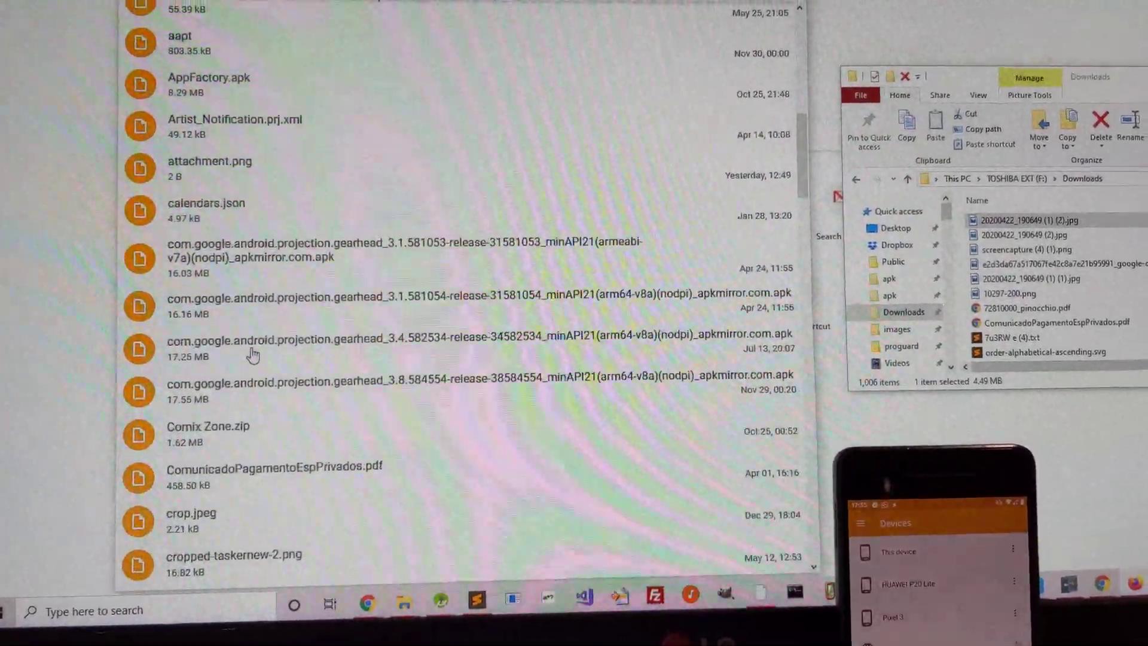
pyautogui.scroll(-3)
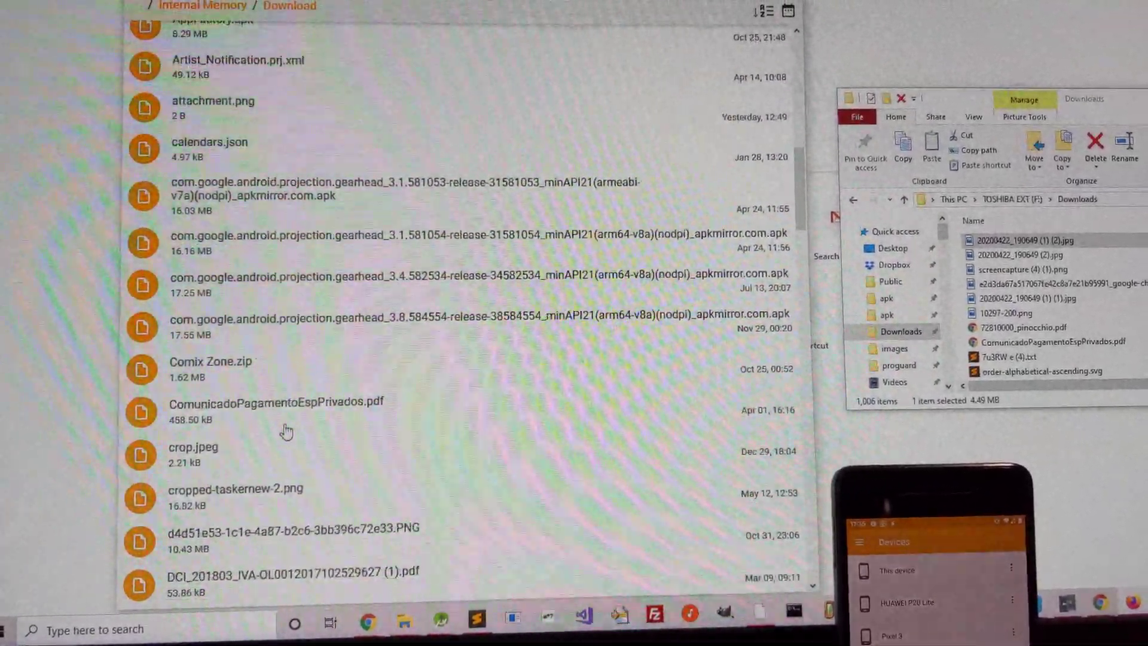
pyautogui.scroll(-3)
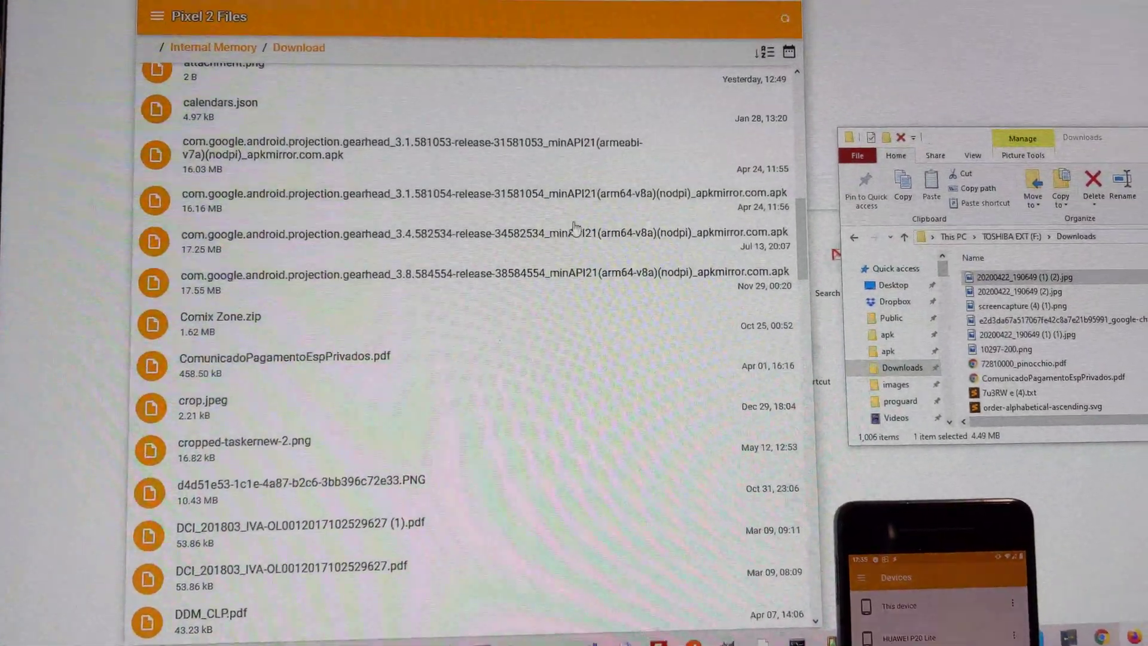
pyautogui.scroll(3)
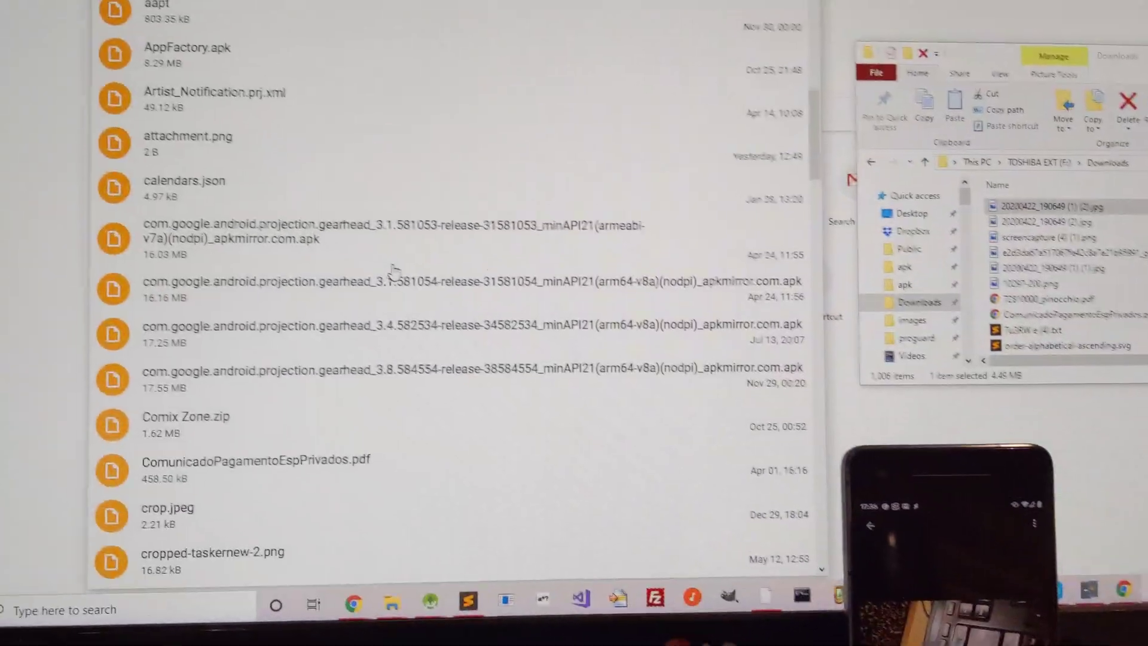
# Step: Sort the Pixel 2 Download folder listing by name in descending order
pyautogui.scroll(3)
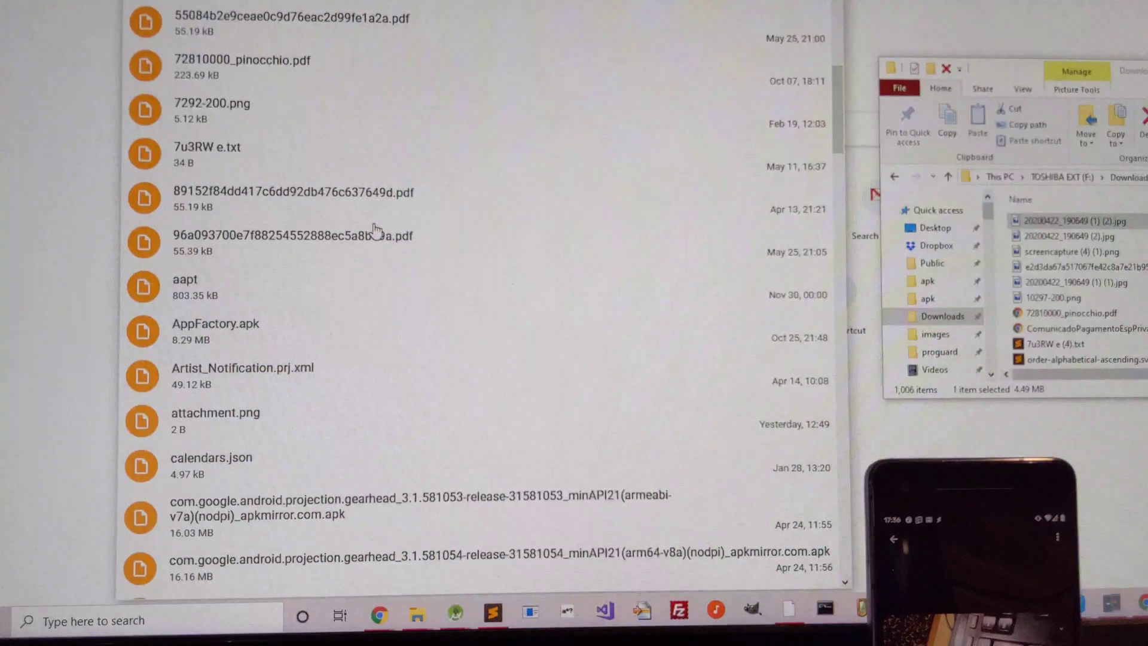
pyautogui.scroll(3)
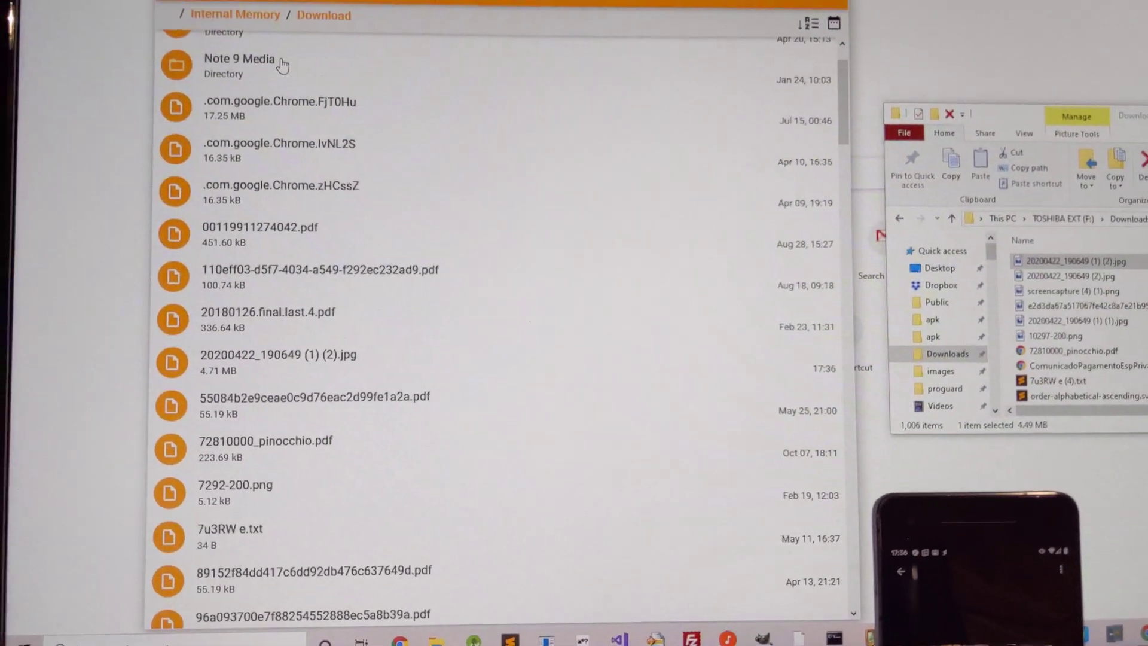
pyautogui.scroll(3)
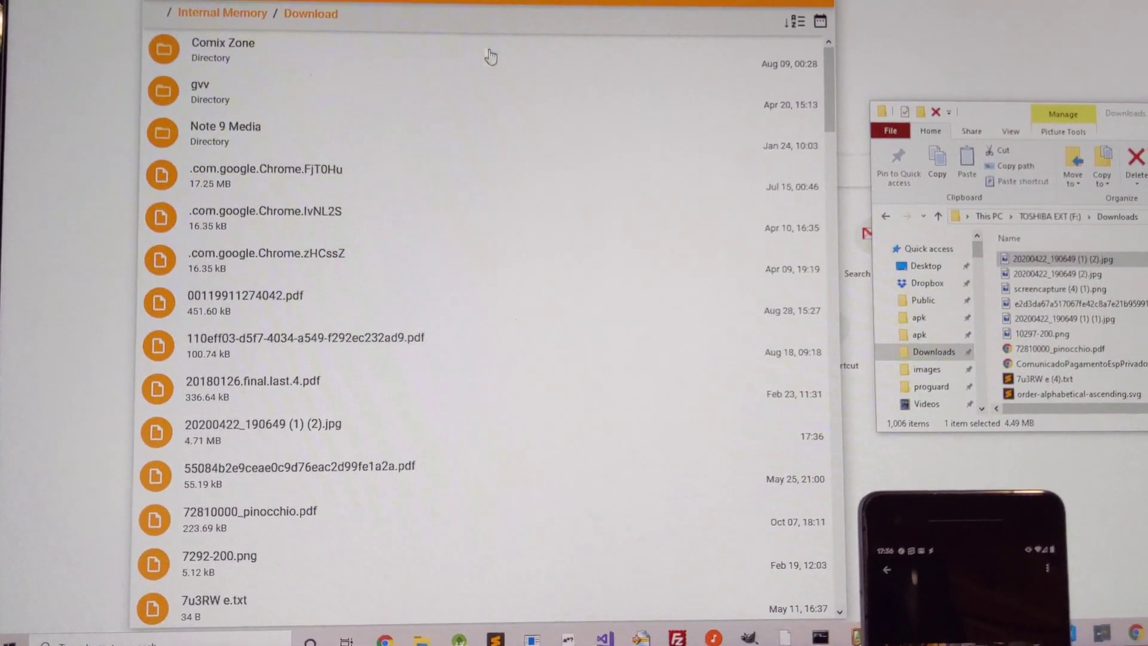
pyautogui.click(796, 21)
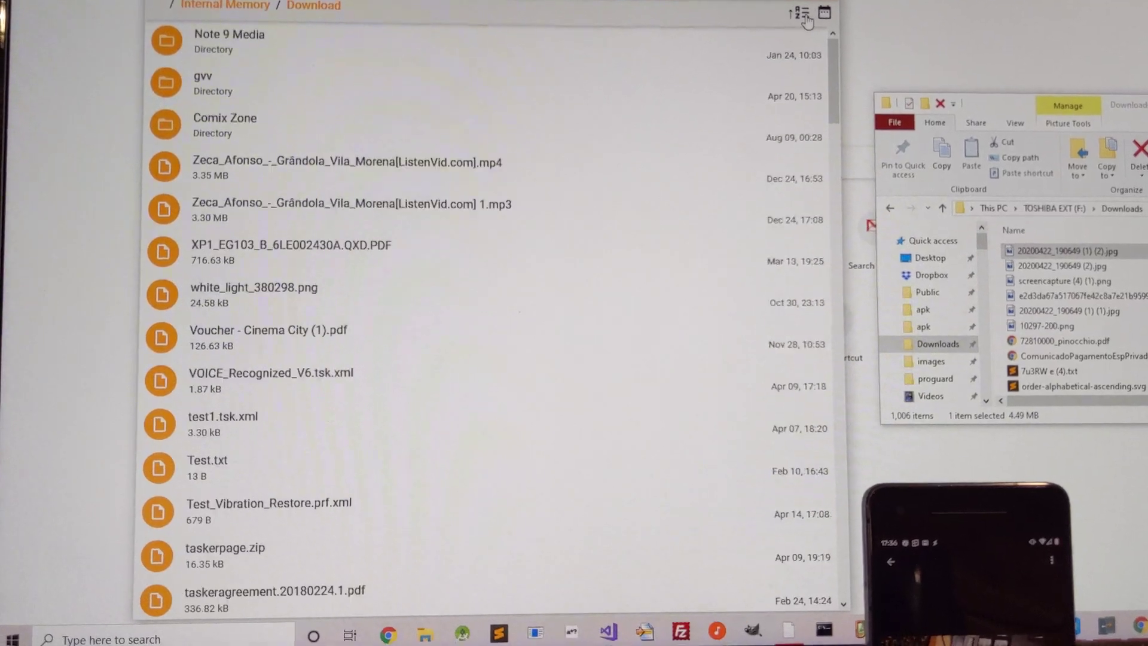
pyautogui.click(797, 20)
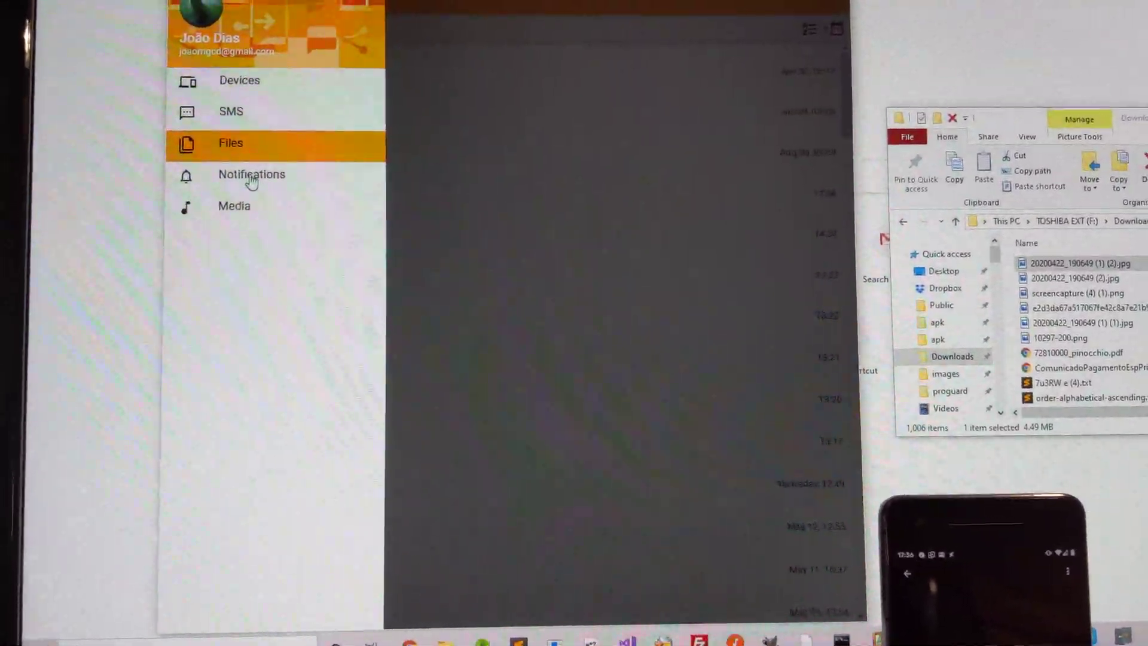
# Step: Review notification cards mirrored from the Pixel 2, Pixel 3 and Huawei phones
pyautogui.click(251, 174)
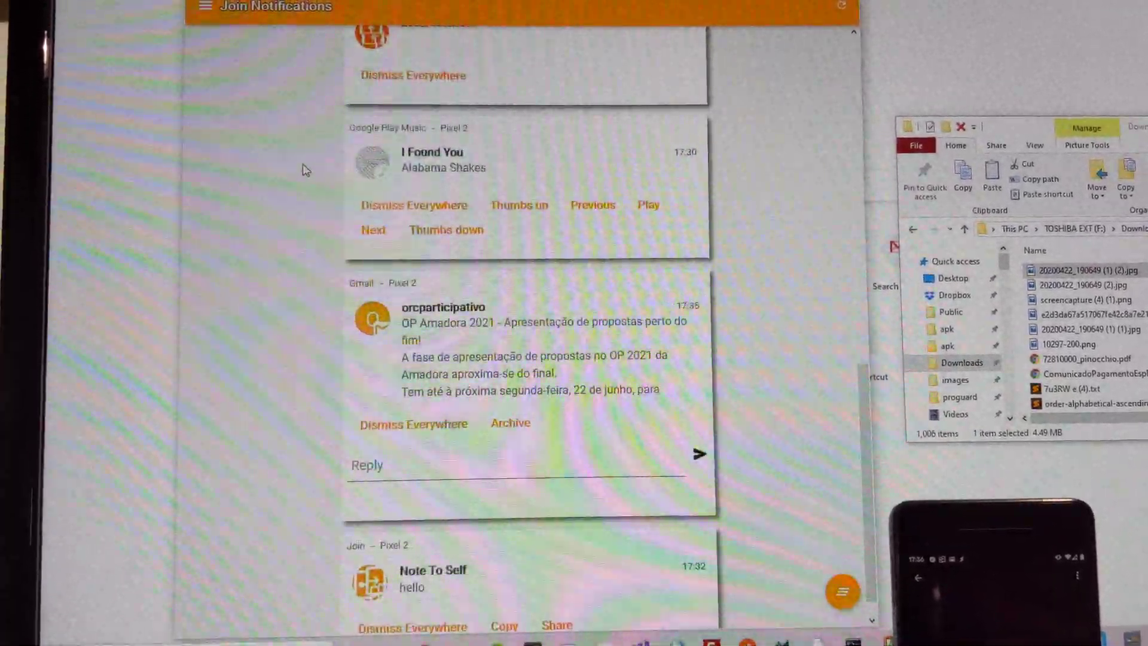
pyautogui.scroll(3)
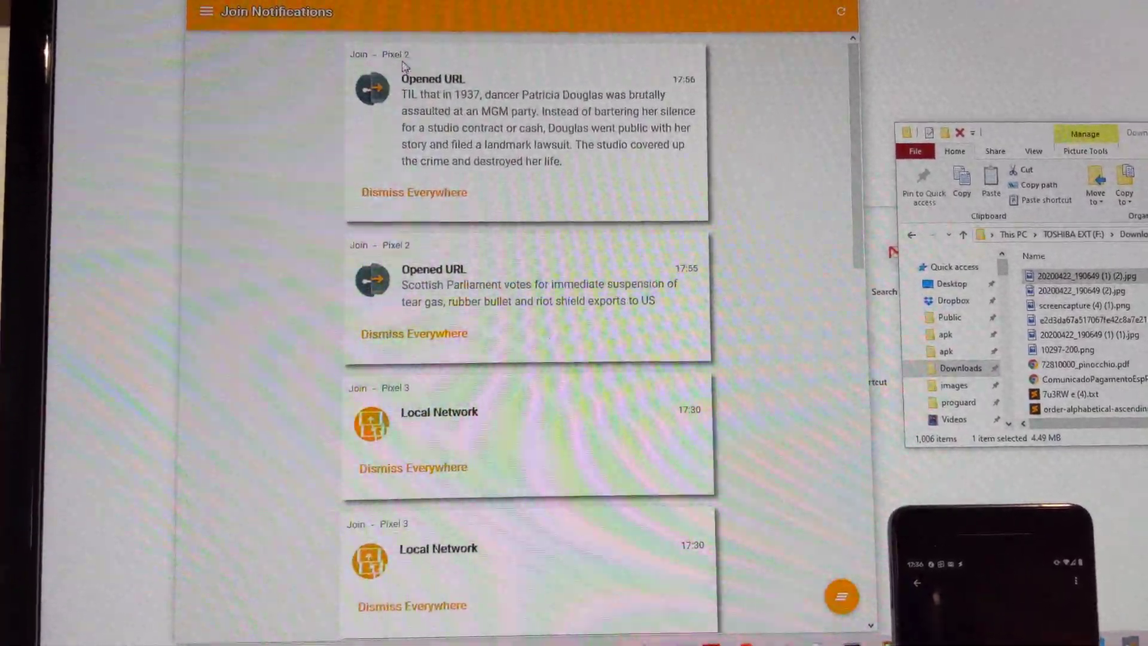
pyautogui.scroll(-3)
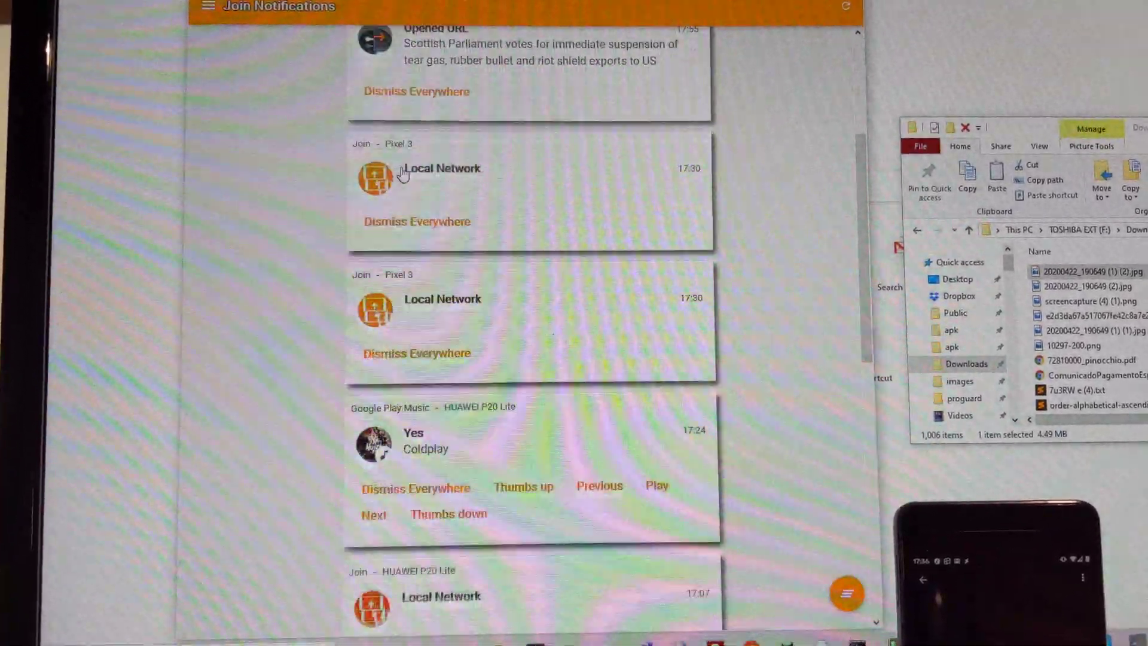
pyautogui.scroll(-3)
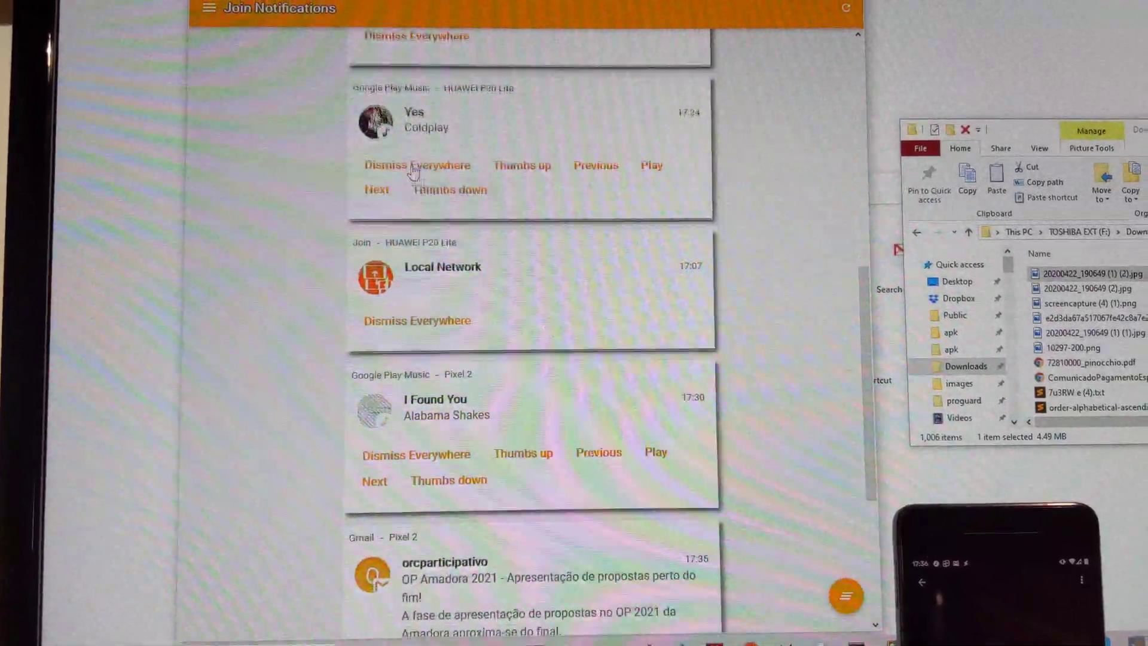
pyautogui.scroll(3)
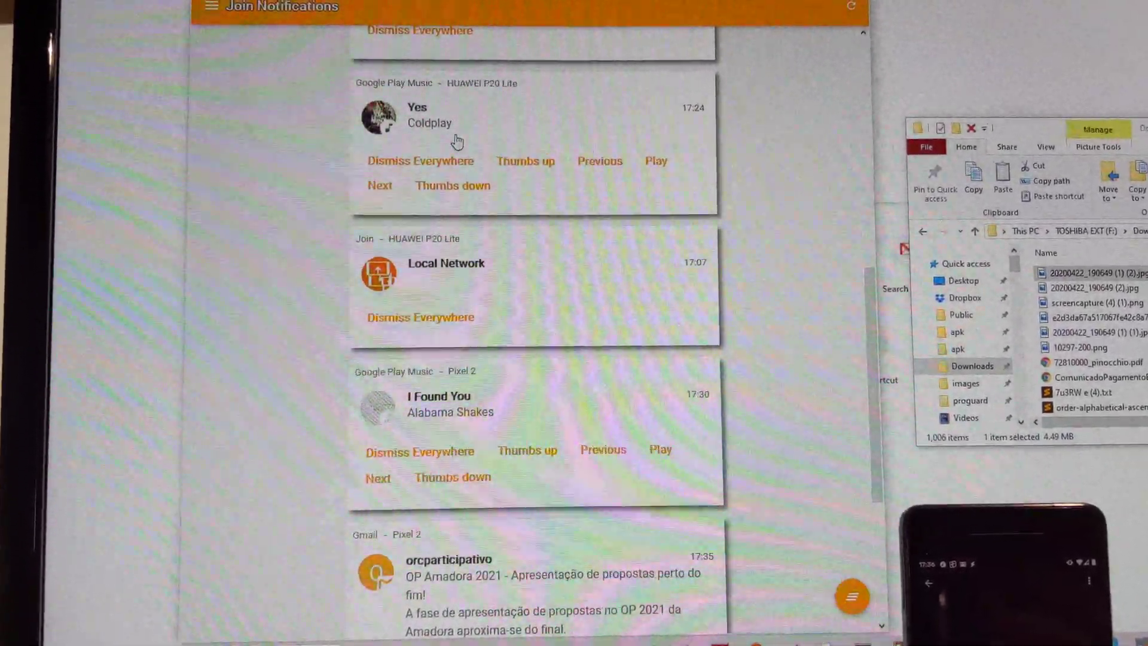
pyautogui.scroll(-3)
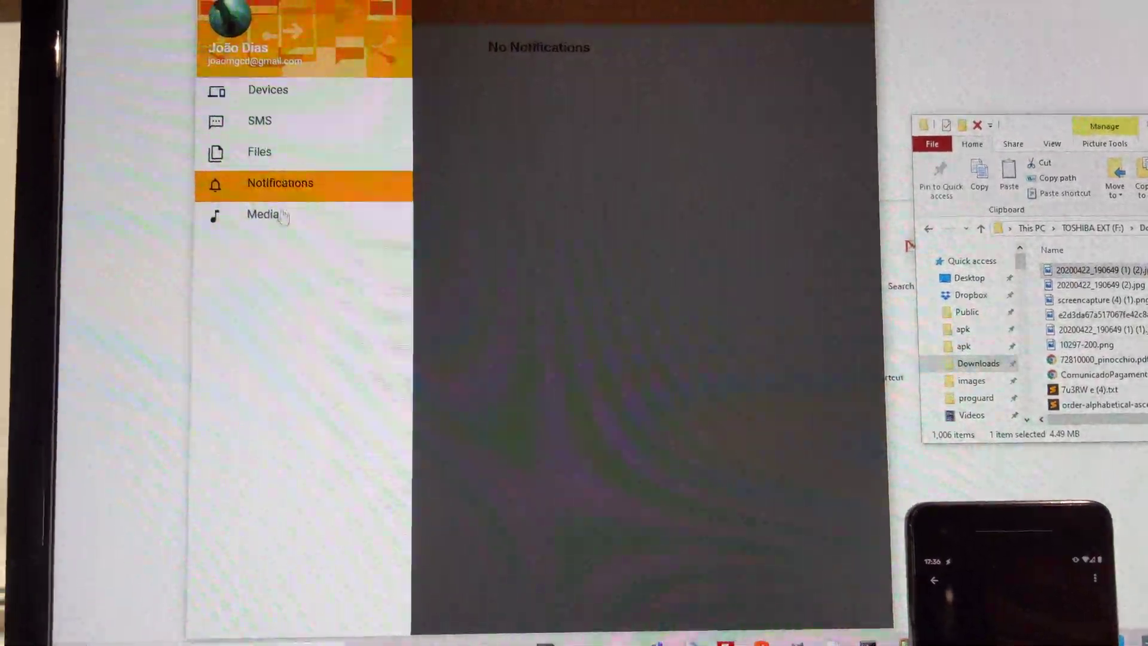
# Step: Play 'I Found You' on the Pixel 2 from Media and lower its volume
pyautogui.click(262, 214)
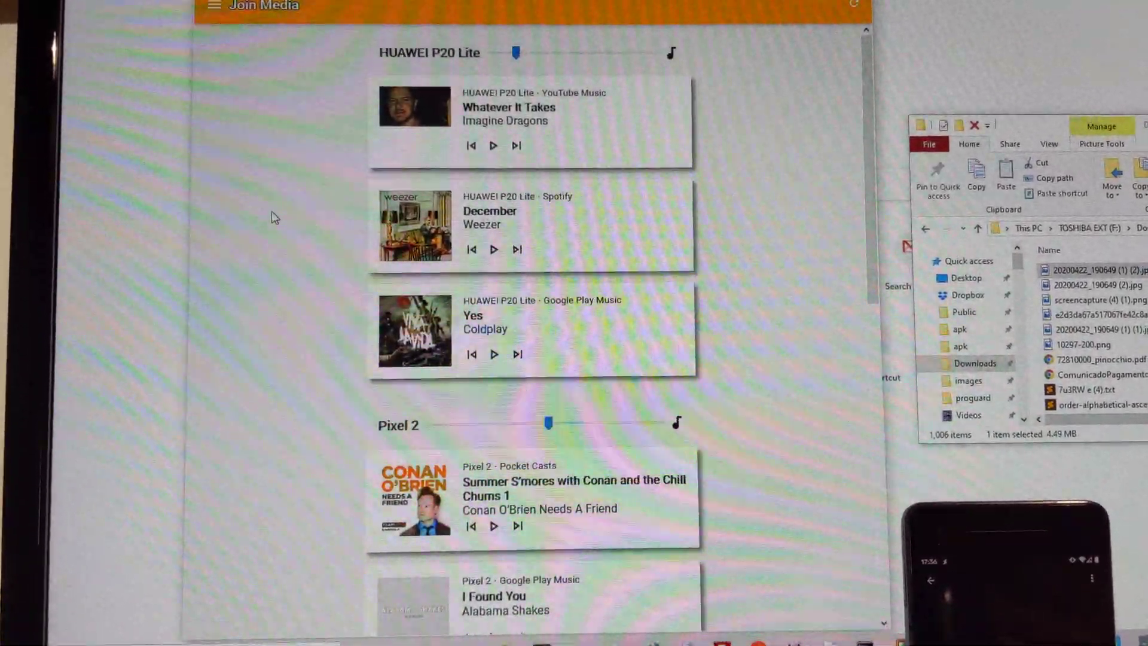
pyautogui.scroll(-3)
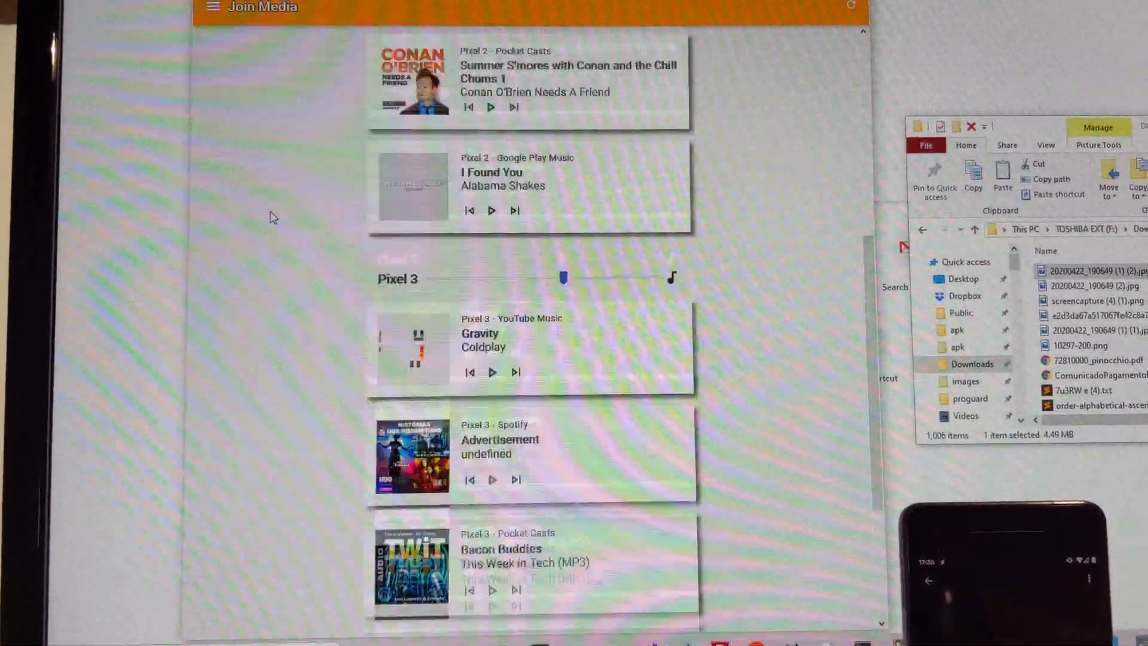
pyautogui.scroll(3)
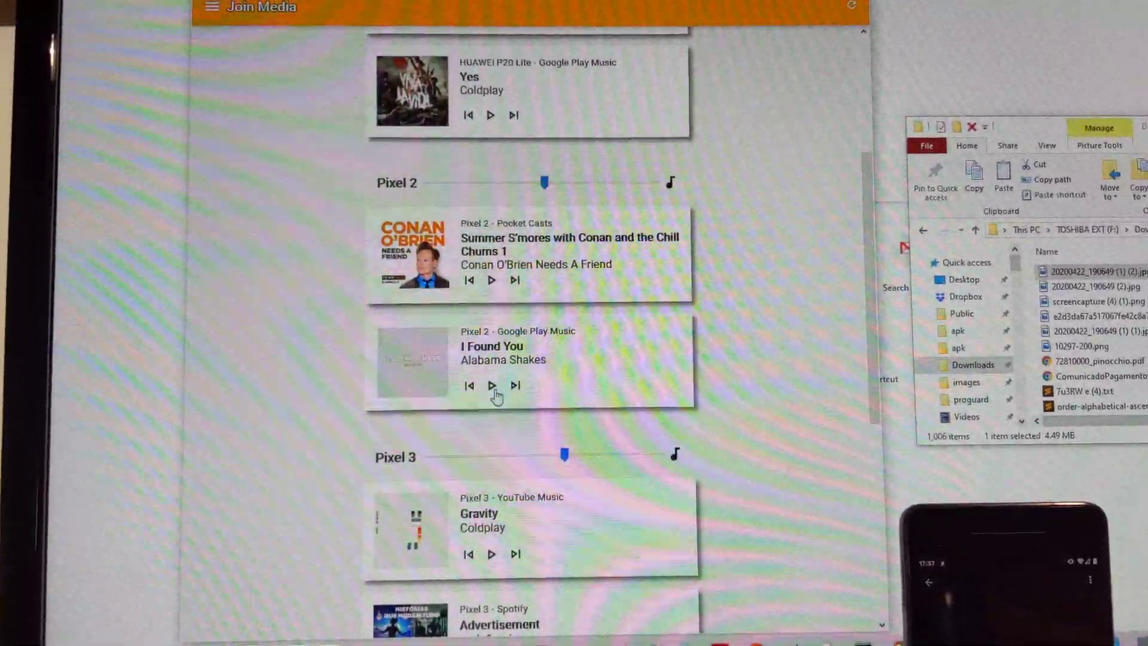
pyautogui.click(490, 387)
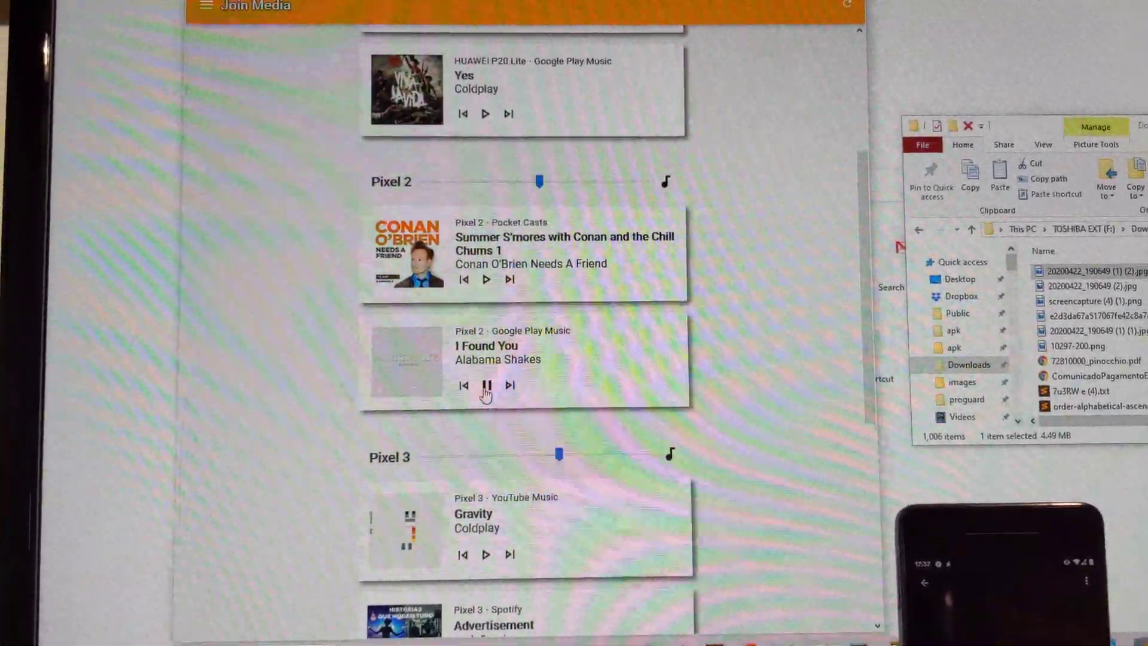
pyautogui.click(486, 385)
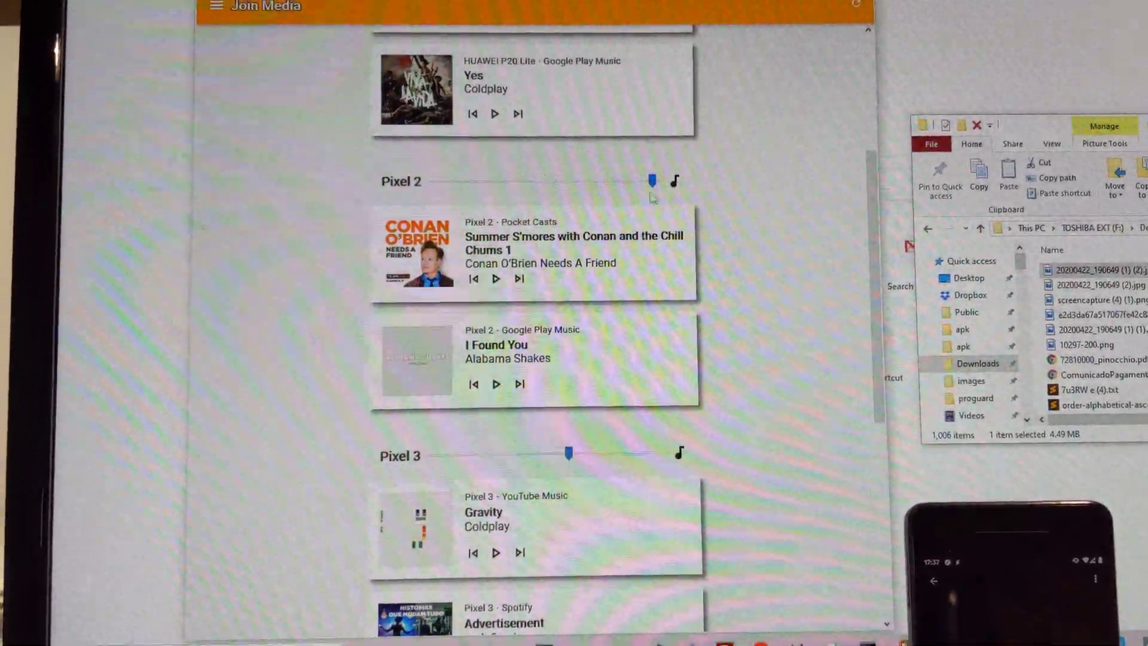
pyautogui.click(495, 383)
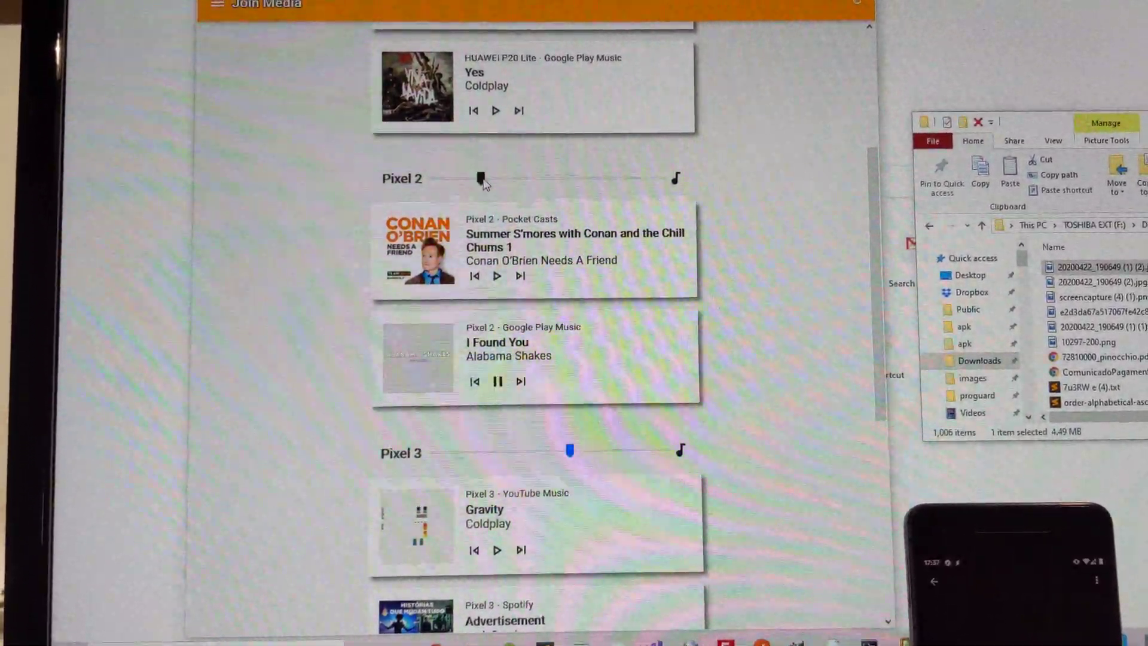